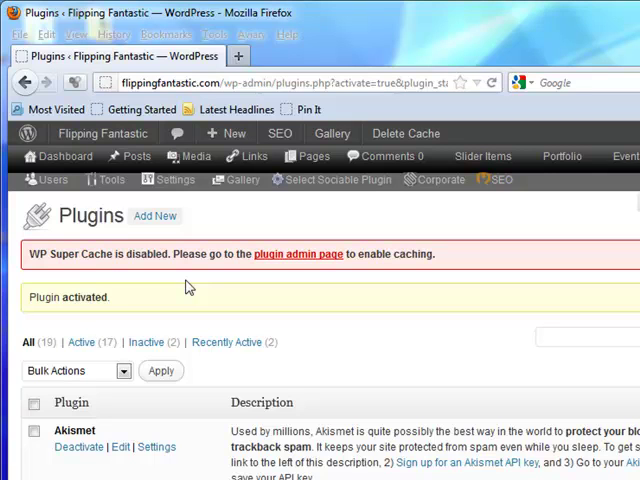
mouse_move(296, 263)
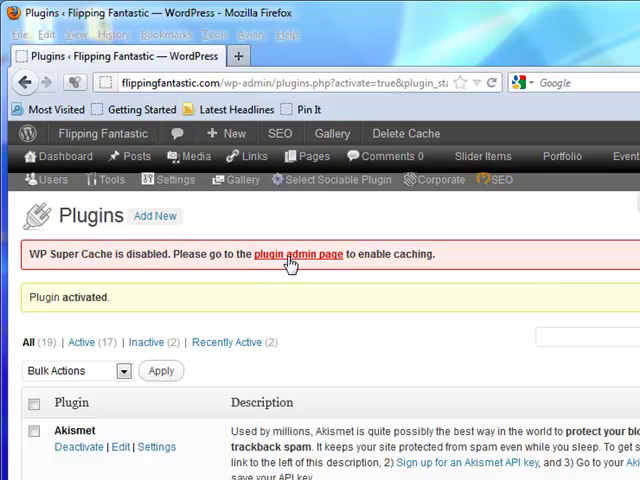
mouse_move(297, 263)
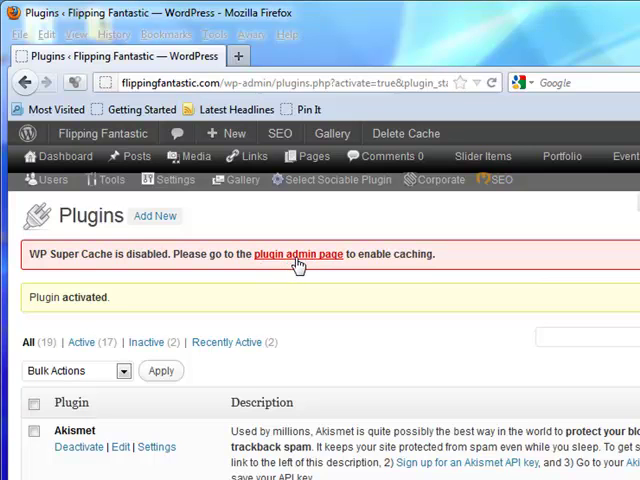
Step: Set WP Super Cache to 'Caching On (Recommended)' and update the status
click(297, 254)
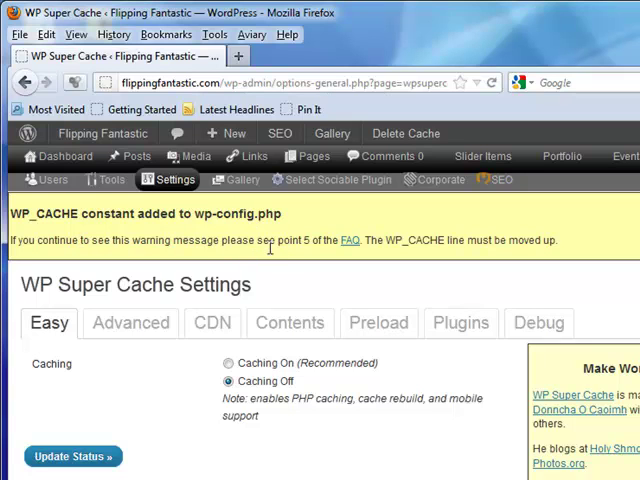
mouse_move(460, 240)
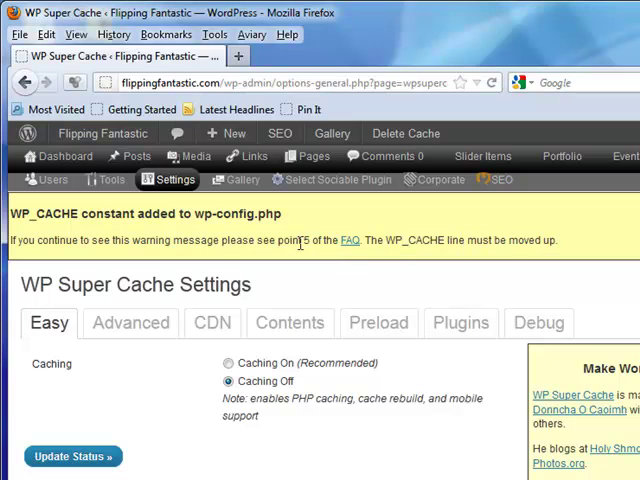
mouse_move(383, 303)
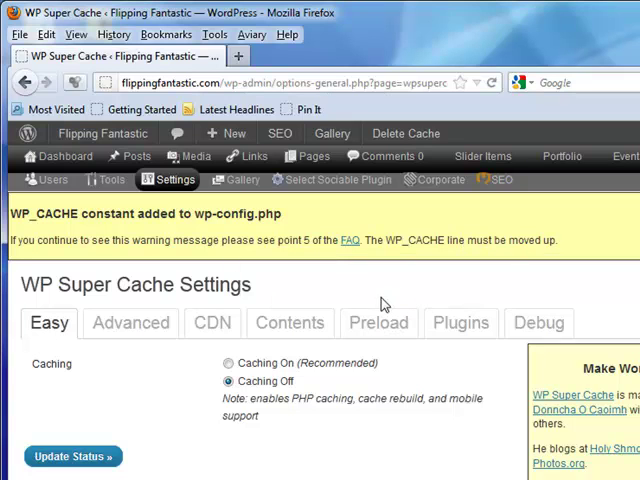
mouse_move(351, 294)
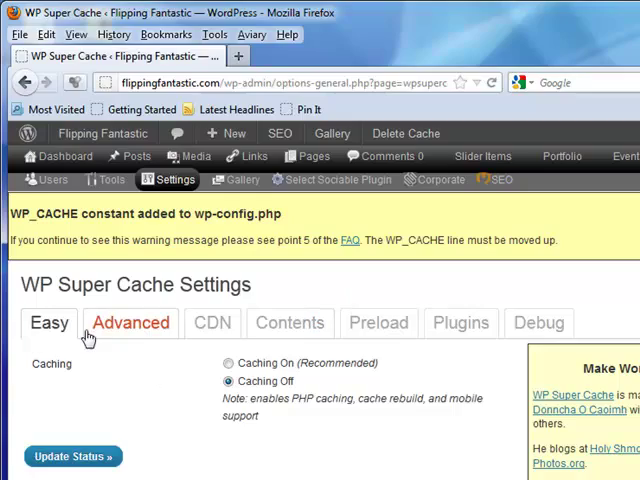
click(220, 317)
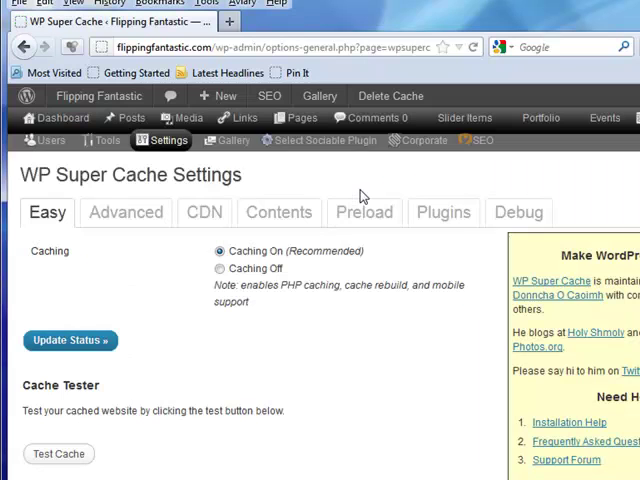
scroll(down, 3)
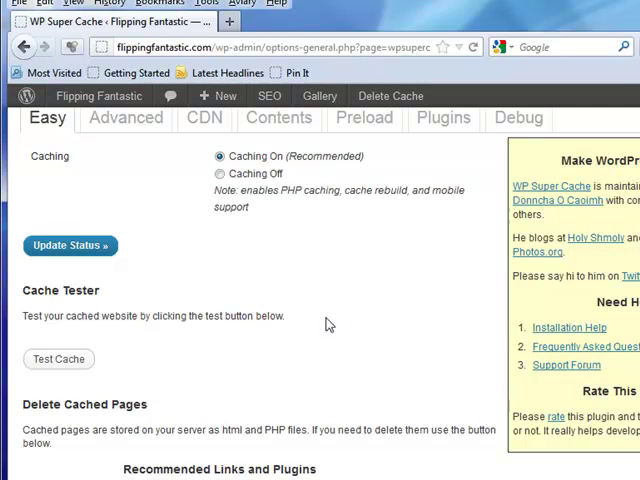
mouse_move(53, 363)
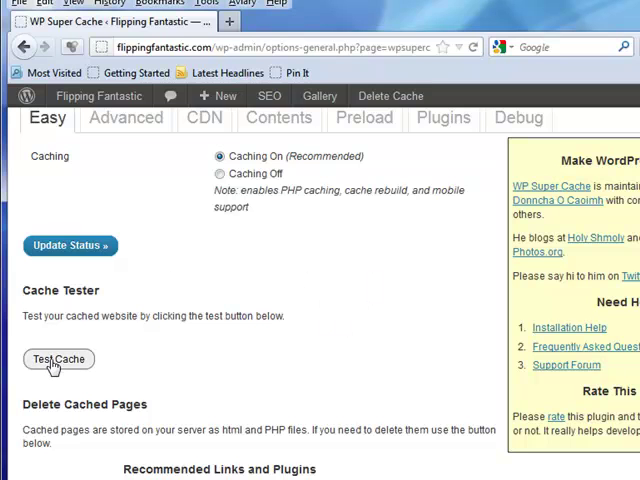
Step: Run the Cache Tester and confirm both homepage copies show matching timestamps
click(58, 359)
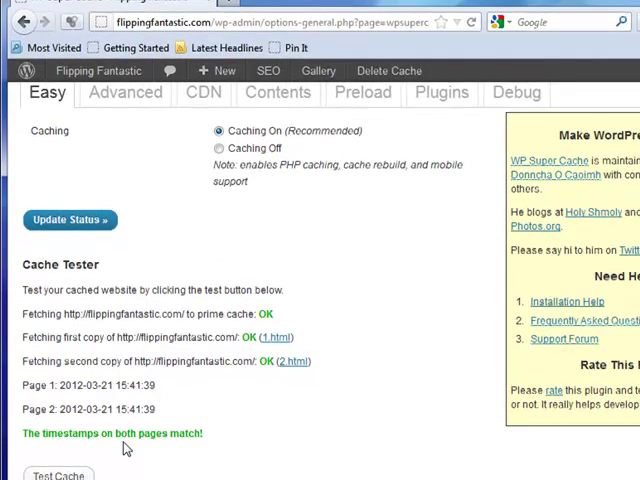
mouse_move(248, 415)
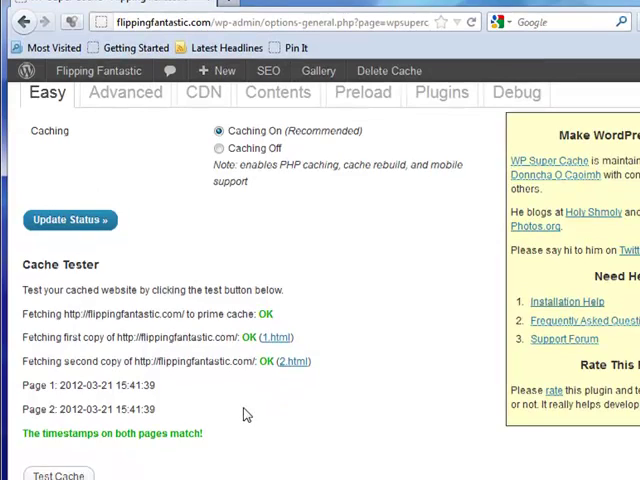
scroll(down, 3)
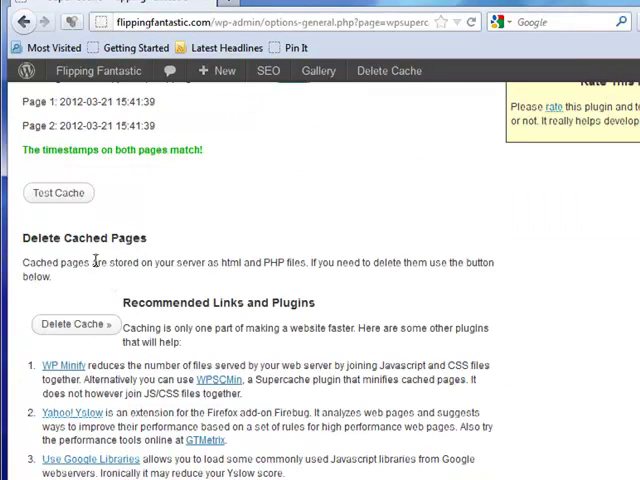
mouse_move(232, 325)
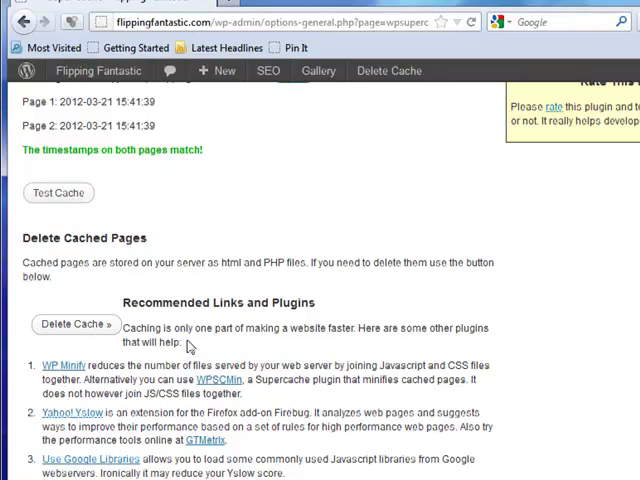
scroll(down, 3)
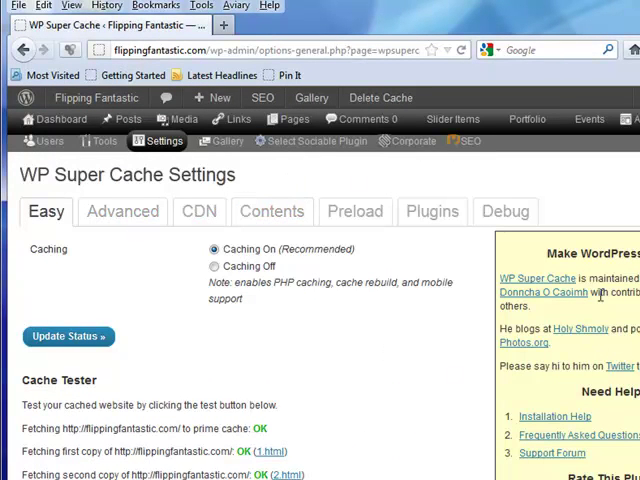
scroll(down, 3)
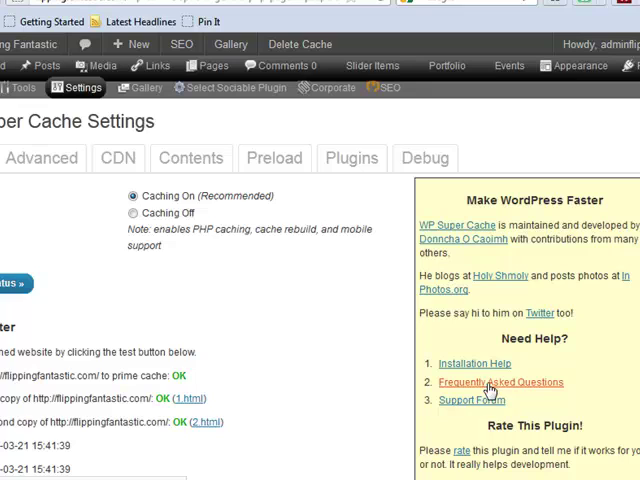
mouse_move(300, 326)
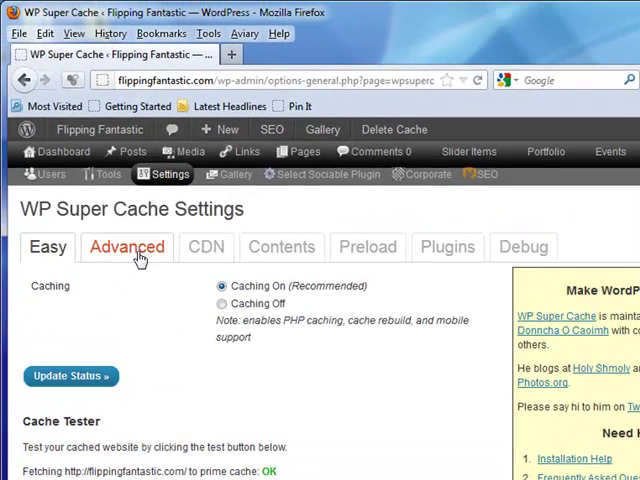
click(127, 247)
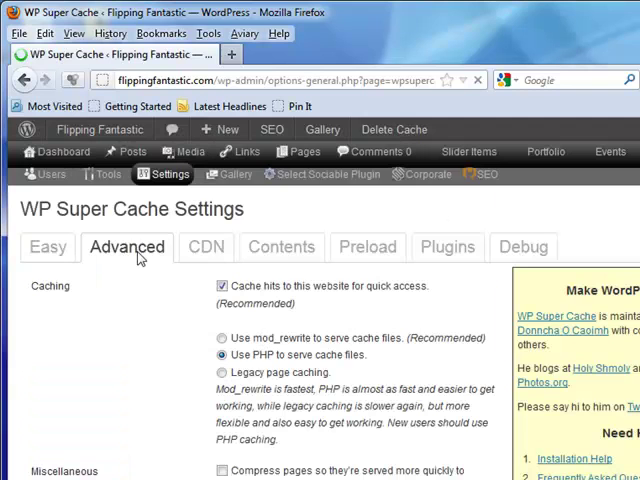
mouse_move(362, 300)
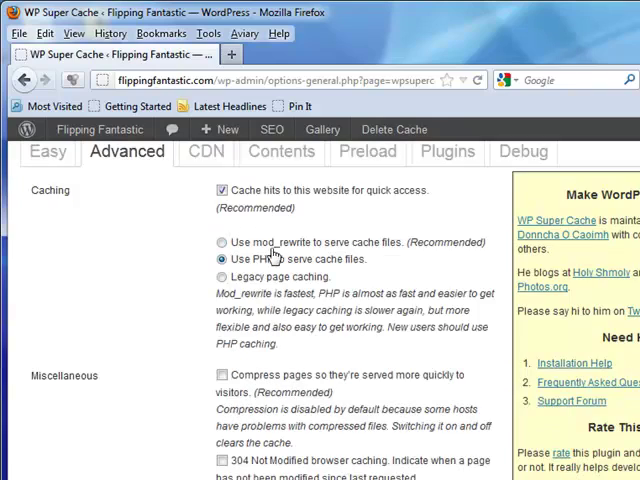
scroll(down, 3)
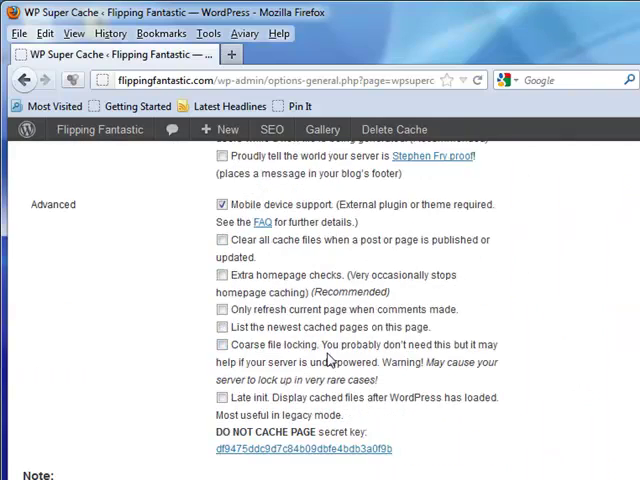
scroll(down, 3)
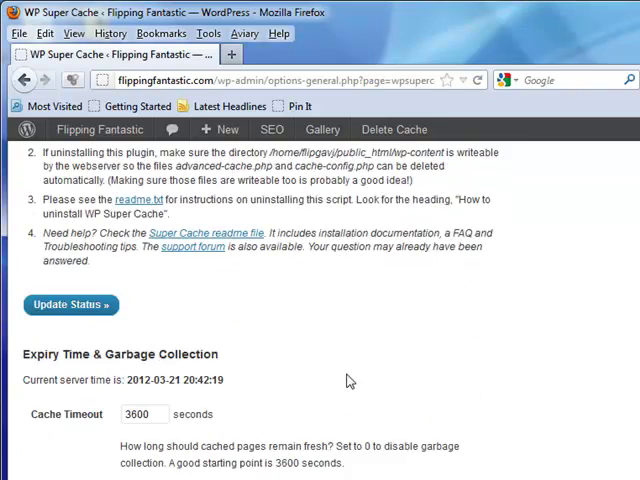
scroll(down, 3)
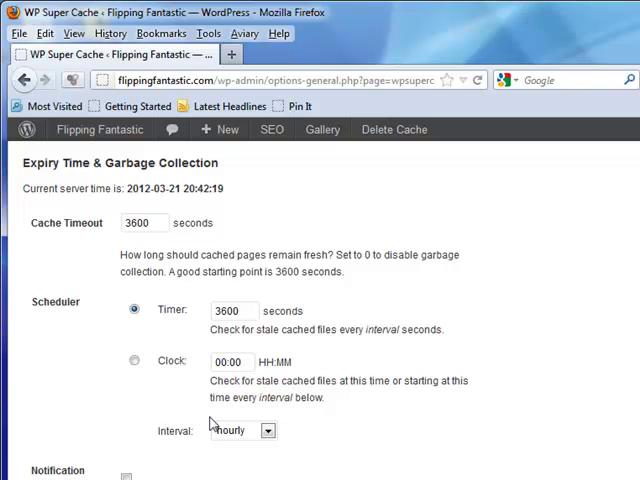
scroll(down, 3)
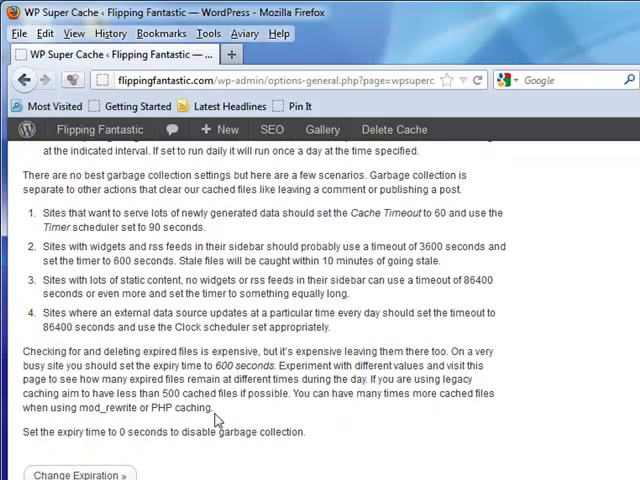
scroll(down, 3)
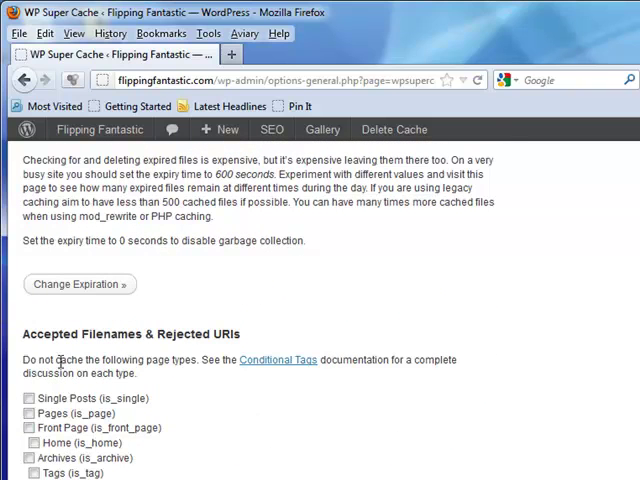
mouse_move(195, 350)
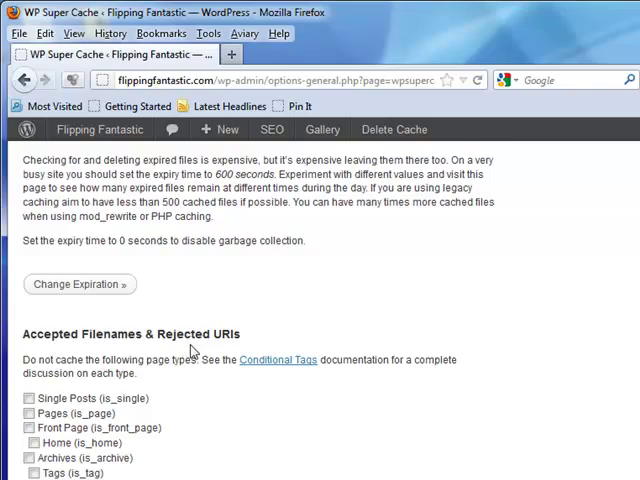
scroll(down, 3)
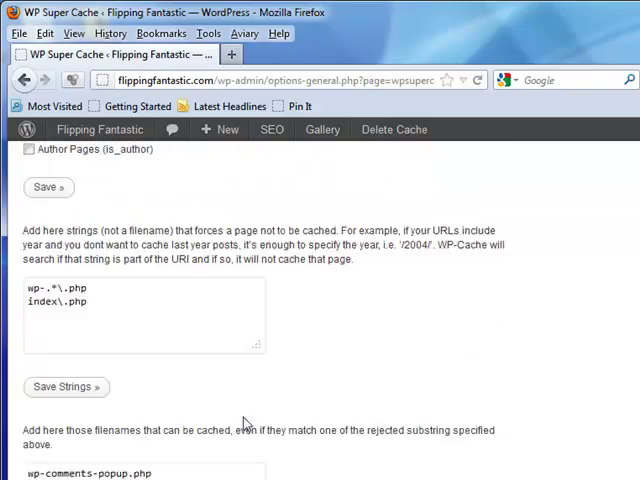
scroll(down, 3)
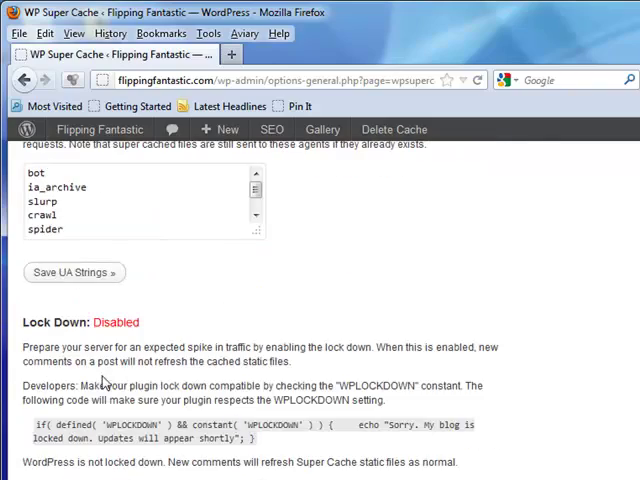
scroll(down, 3)
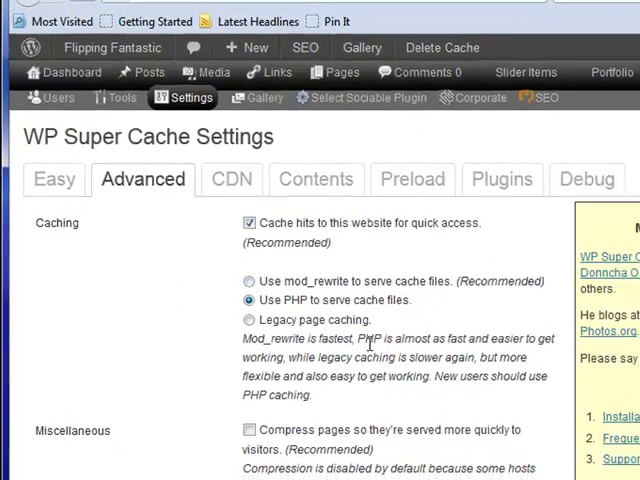
Step: In FileZilla, view wp-content's file attributes and leave its permissions at 755
key(alt+tab)
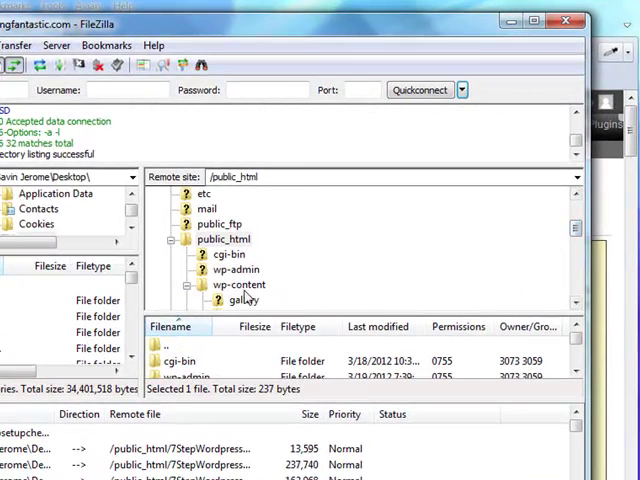
click(238, 284)
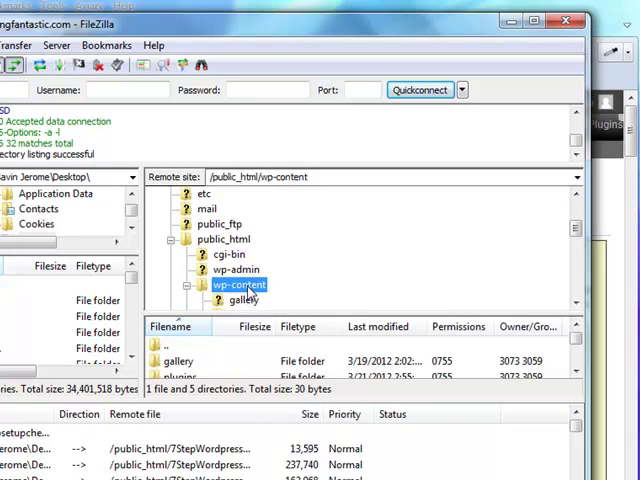
right_click(237, 285)
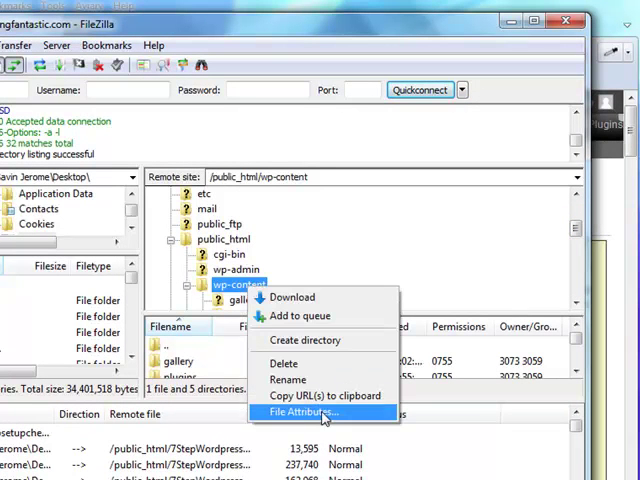
click(304, 412)
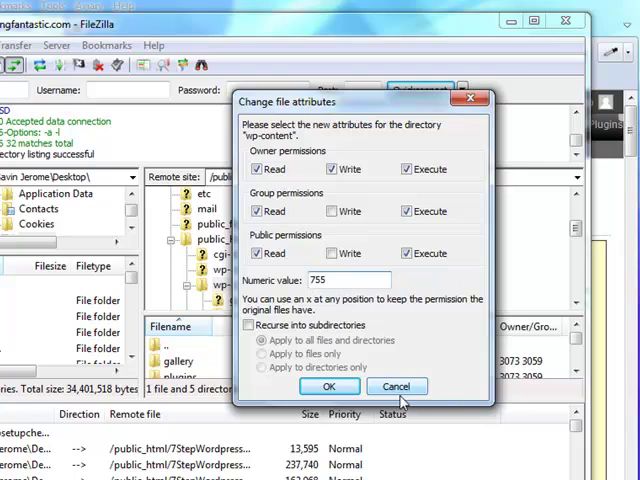
click(328, 386)
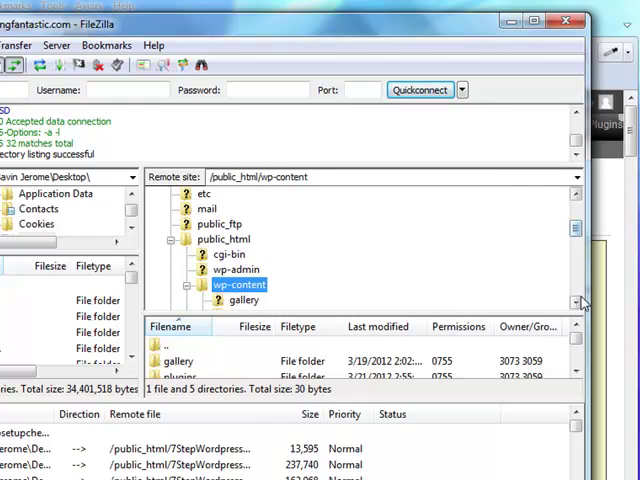
Step: Browse back to the public_html folder in the remote tree
click(575, 302)
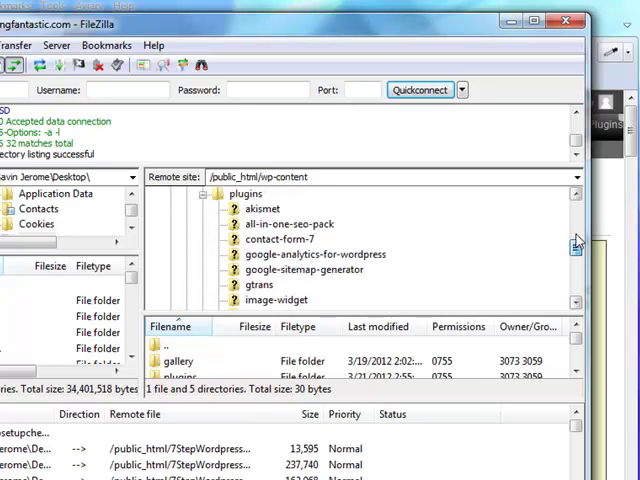
click(223, 285)
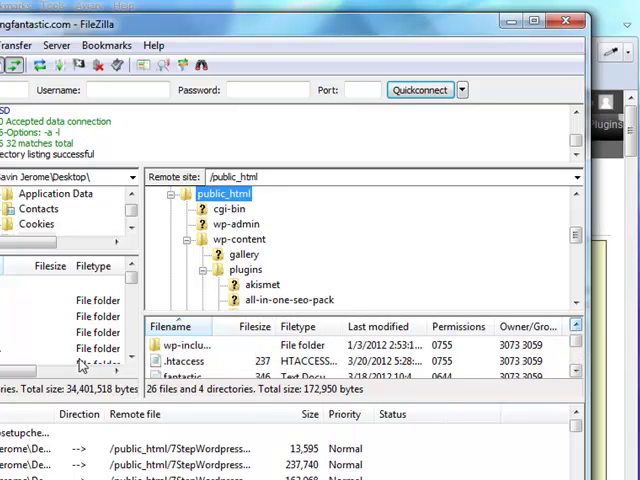
click(185, 361)
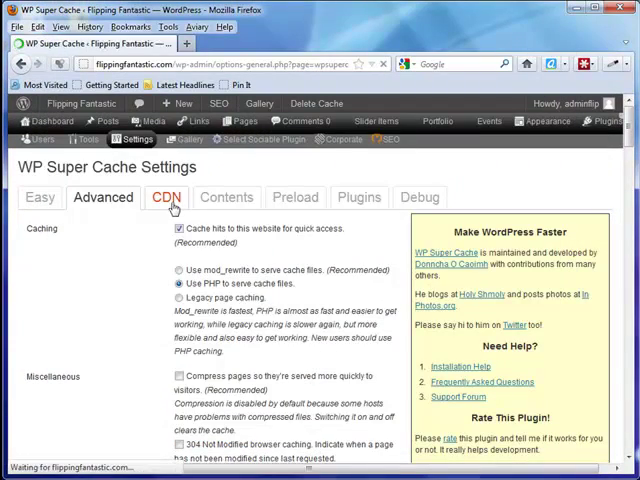
Step: View the CDN tab and Contents tab with one cached page, then return to Easy
click(163, 197)
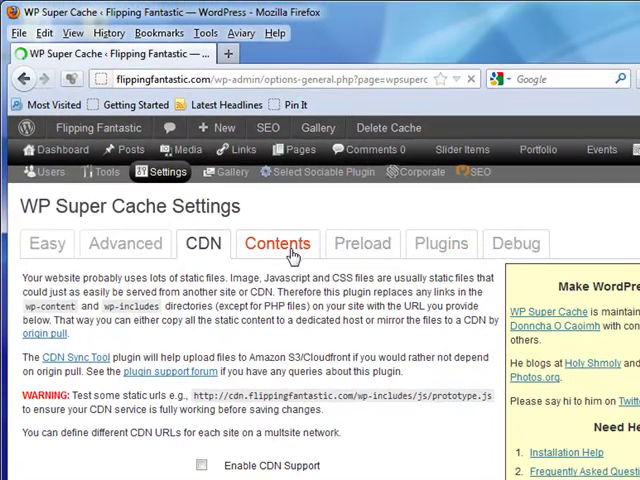
click(277, 243)
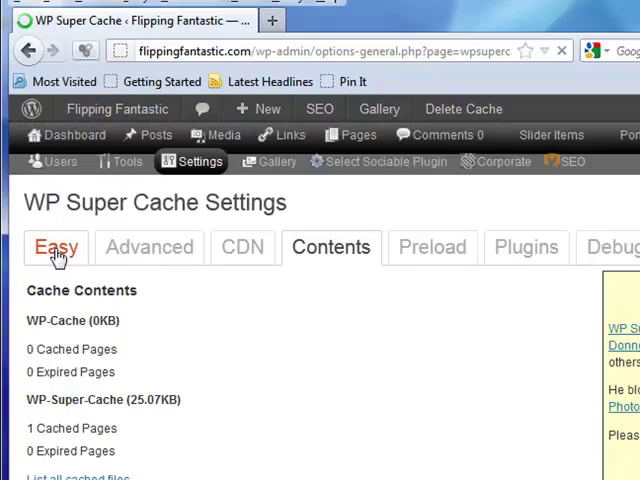
click(55, 247)
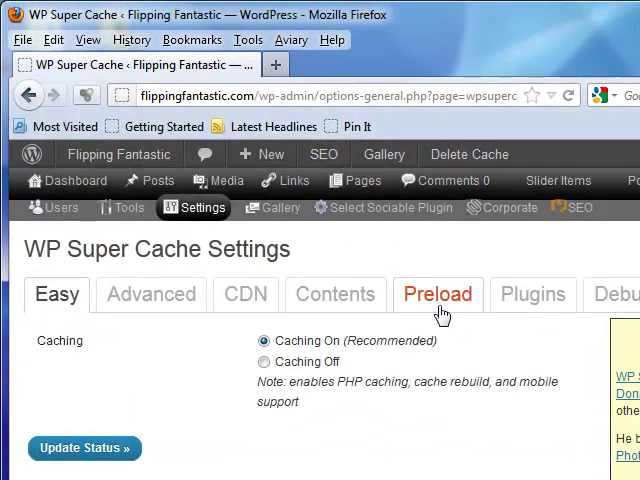
click(183, 207)
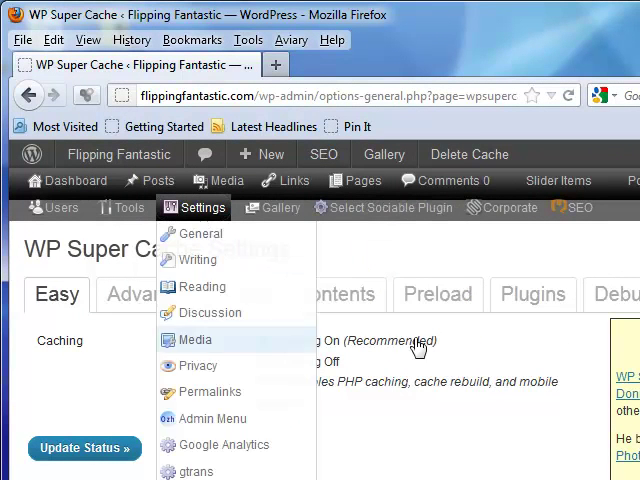